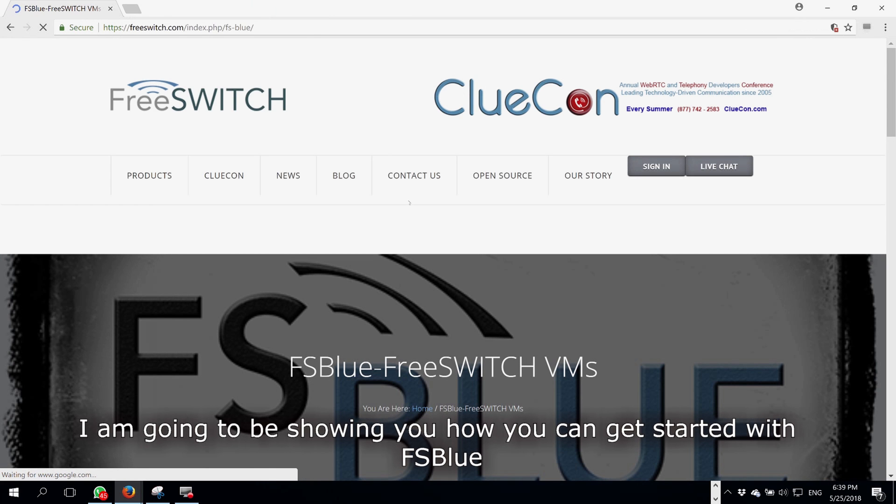
Step: Show the Developer plan specifications and the feature comparison table on the FSBlue page
{"action": "scroll", "scroll_direction": "down", "scroll_amount": 3}
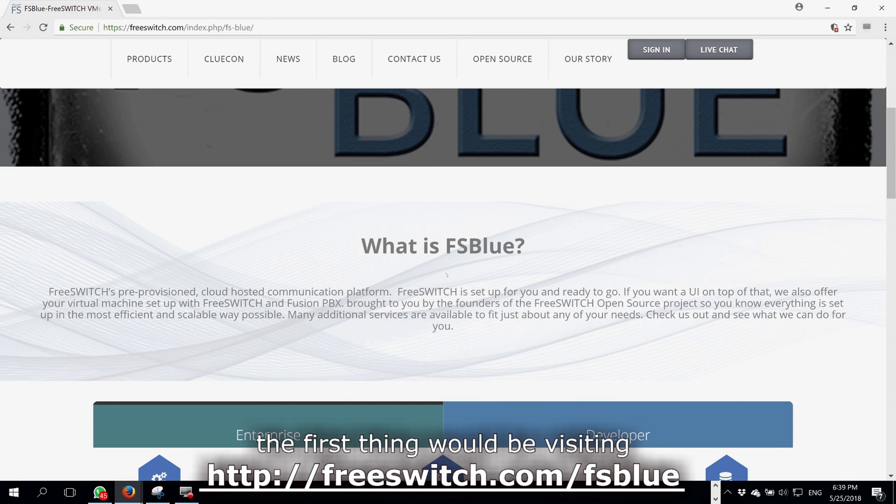
{"action": "scroll", "scroll_direction": "down", "scroll_amount": 3}
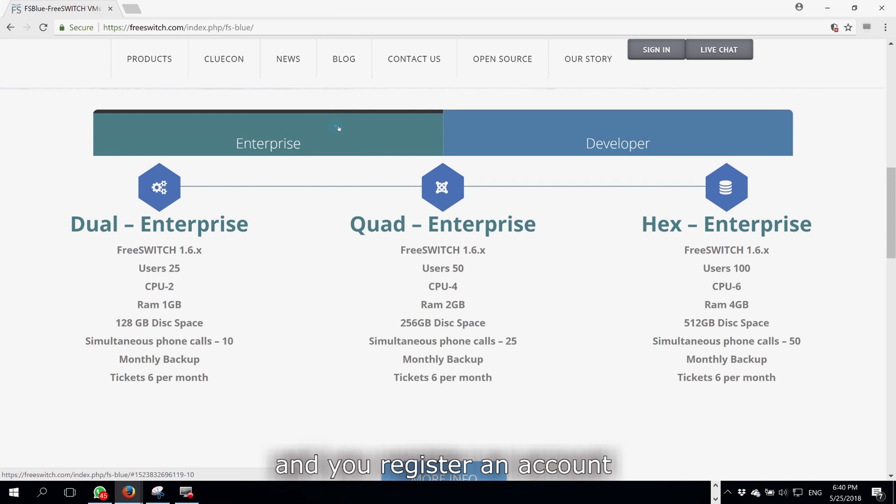
{"action": "left_click", "coordinate": [617, 143]}
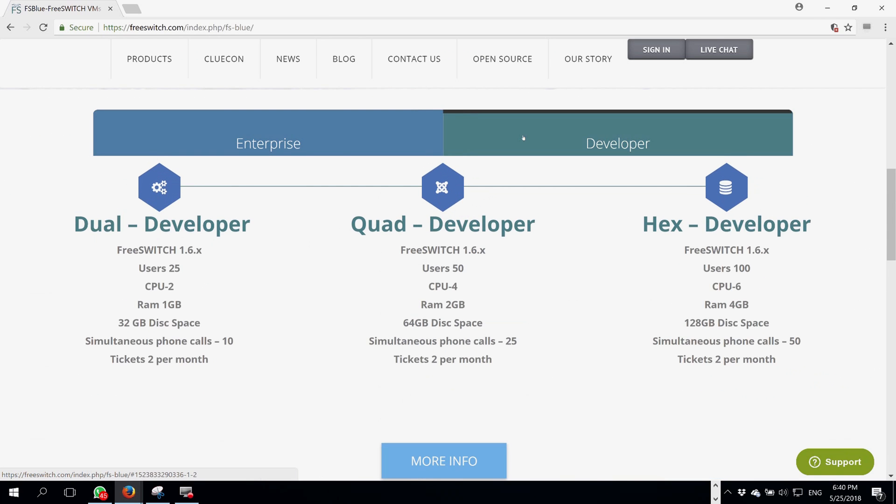
{"action": "scroll", "scroll_direction": "down", "scroll_amount": 3}
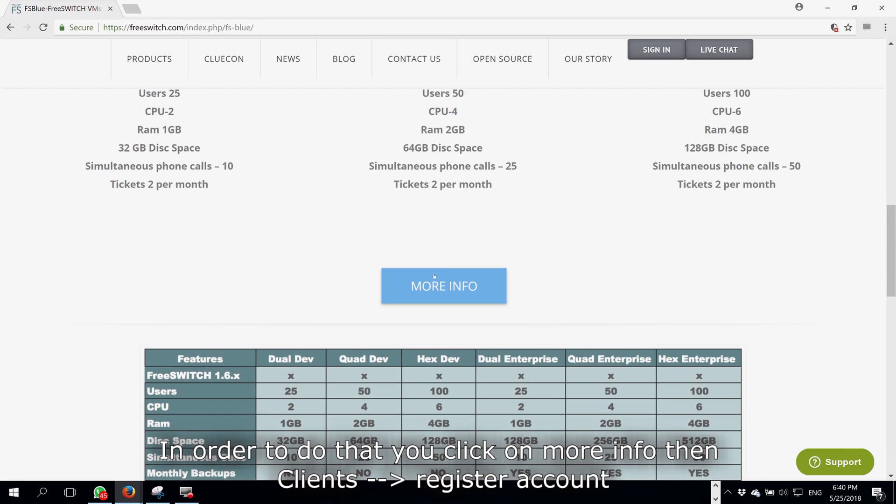
Step: Go to the FSBlue client portal's new account registration form
{"action": "left_click", "coordinate": [443, 286]}
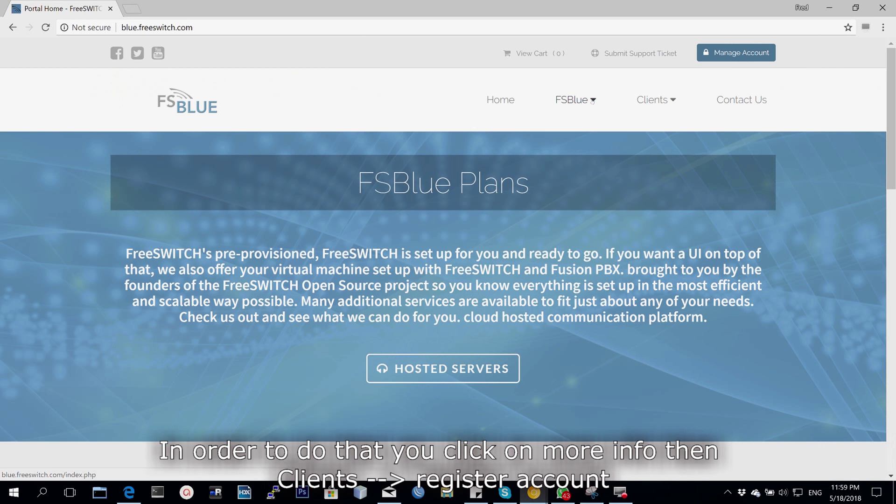
{"action": "left_click", "coordinate": [656, 100]}
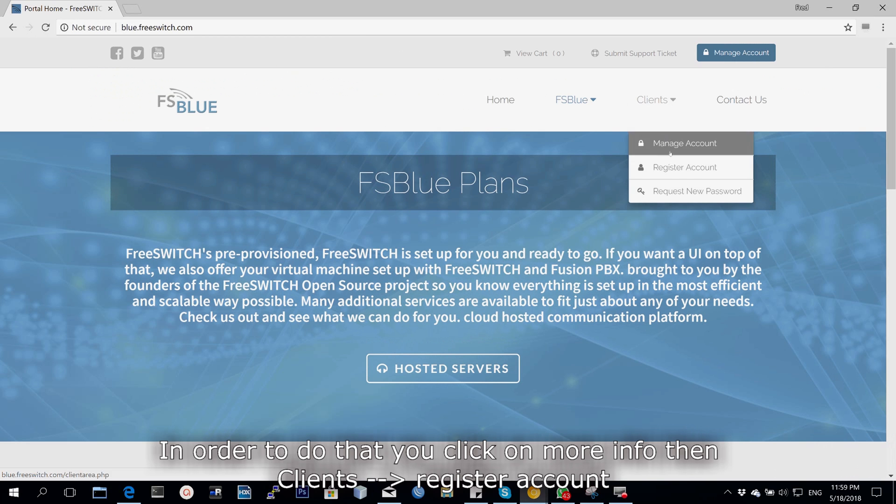
{"action": "left_click", "coordinate": [684, 167]}
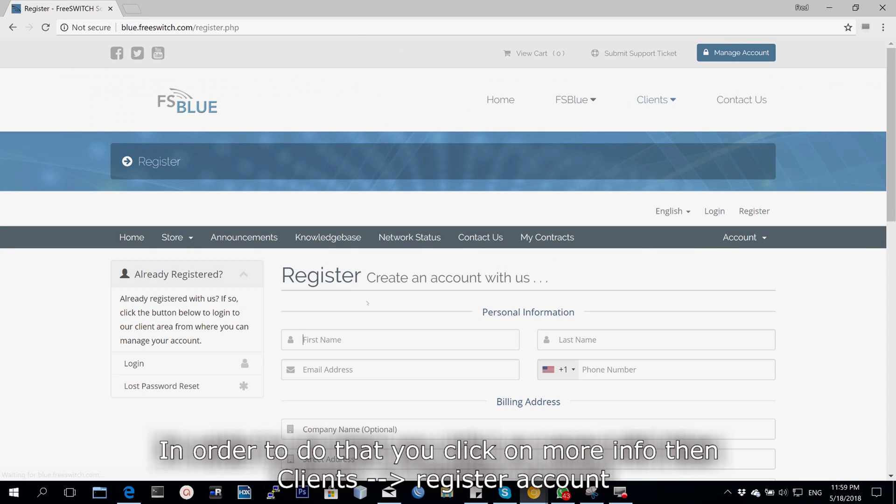
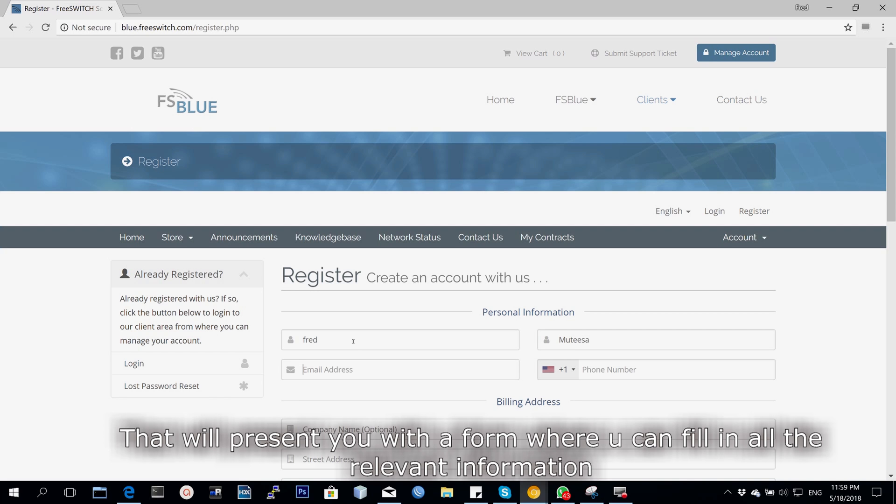
{"action": "type", "text": "fred@"}
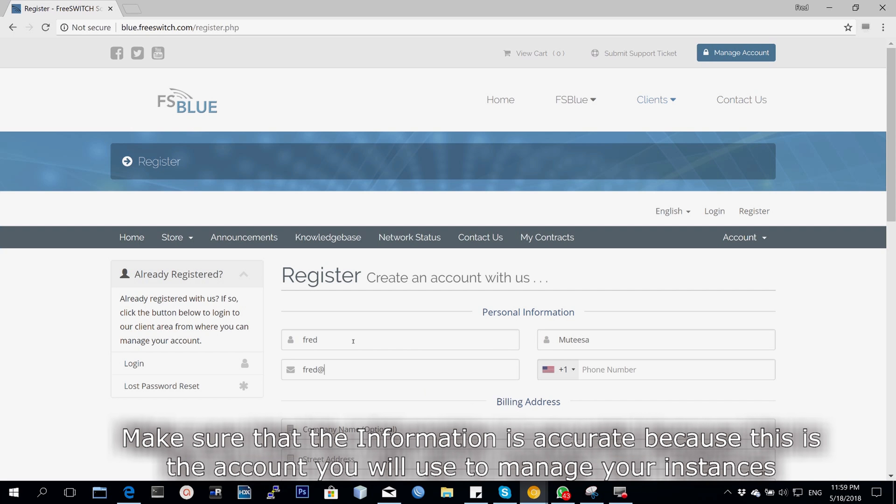
{"action": "scroll", "scroll_direction": "down", "scroll_amount": 3}
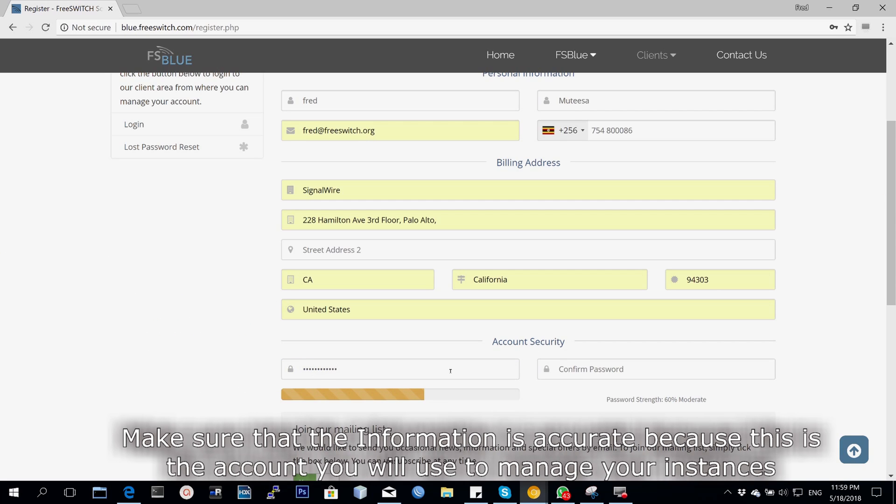
{"action": "type", "text": "••••••"}
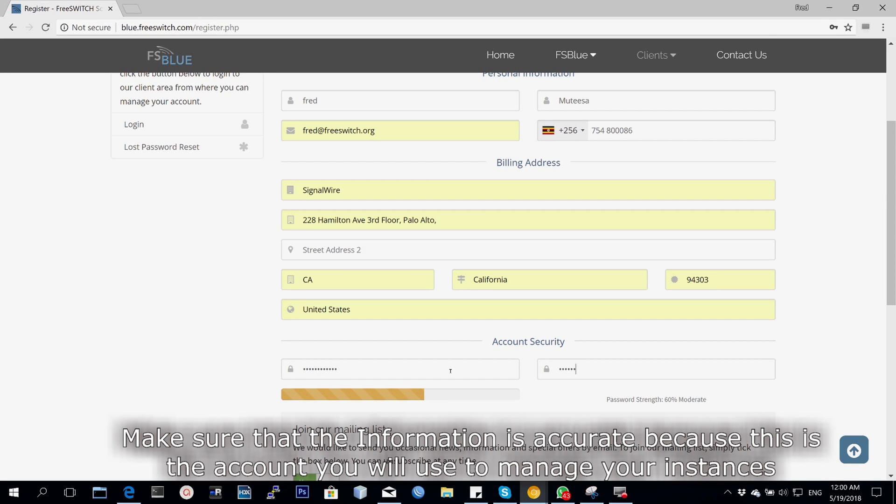
{"action": "type", "text": "••••••"}
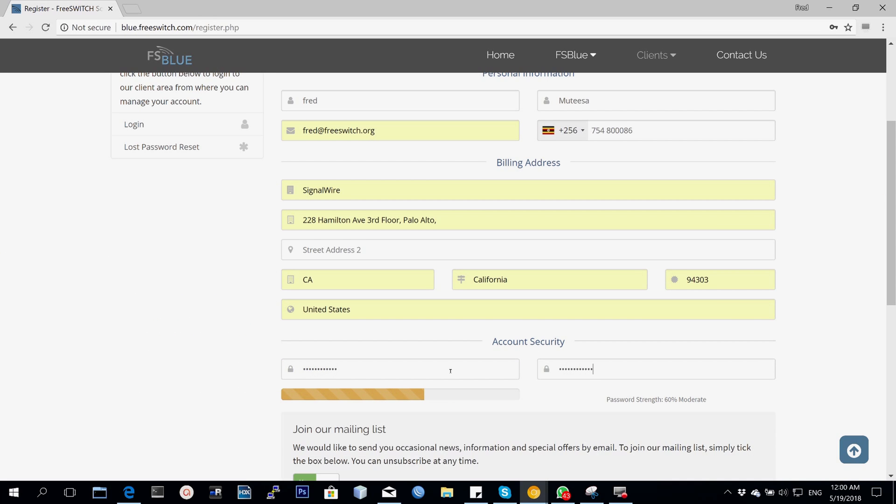
{"action": "scroll", "scroll_direction": "down", "scroll_amount": 3}
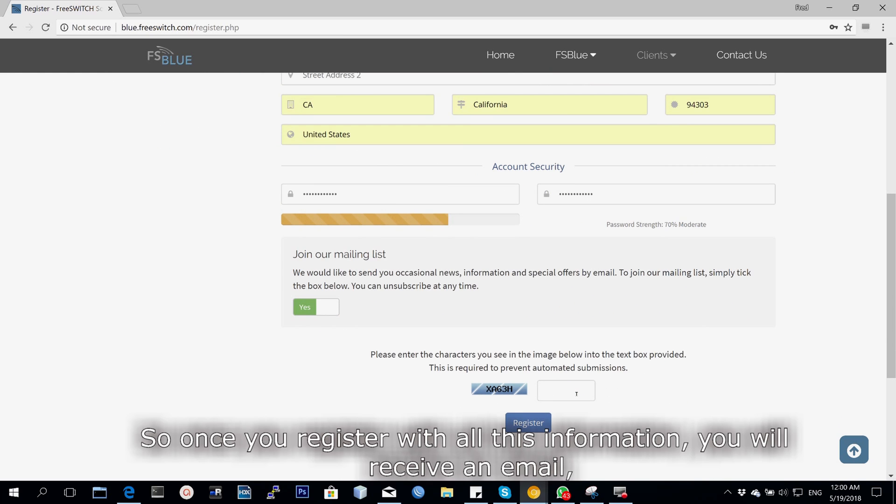
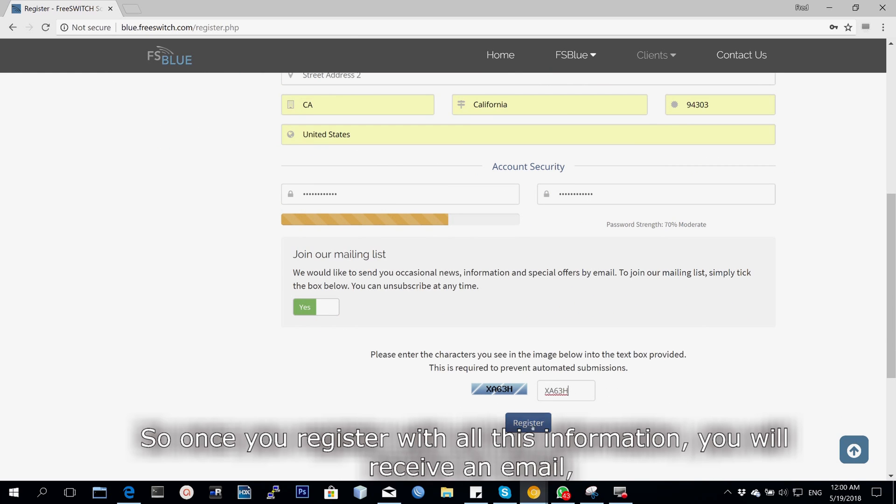
{"action": "left_click", "coordinate": [528, 422]}
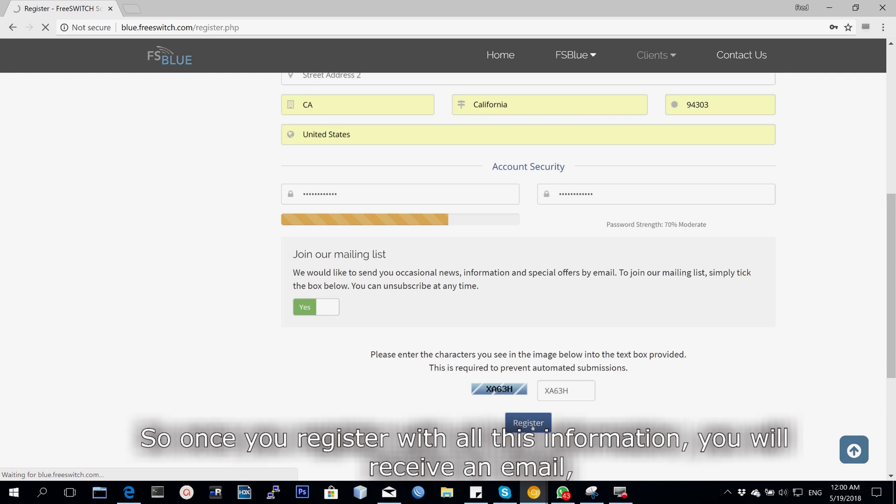
Step: Check My Services, then go to Order New Services to list FSBlue plans
{"action": "left_click", "coordinate": [528, 423]}
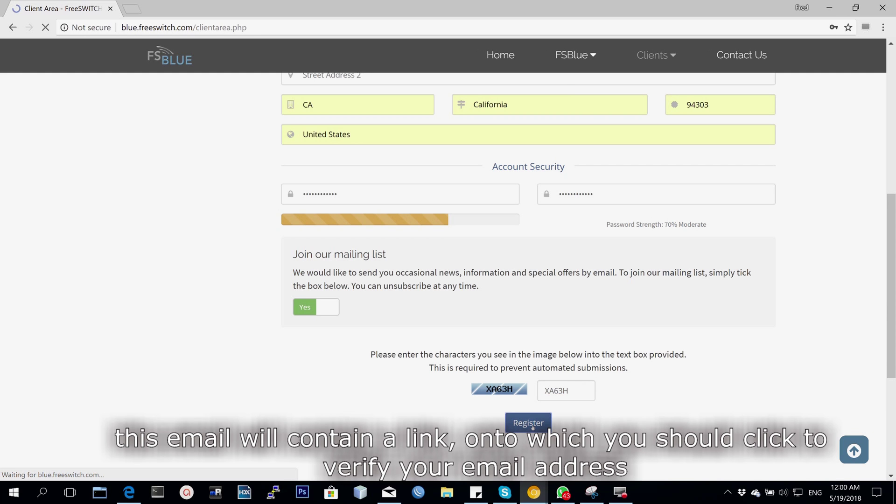
{"action": "left_click", "coordinate": [528, 423]}
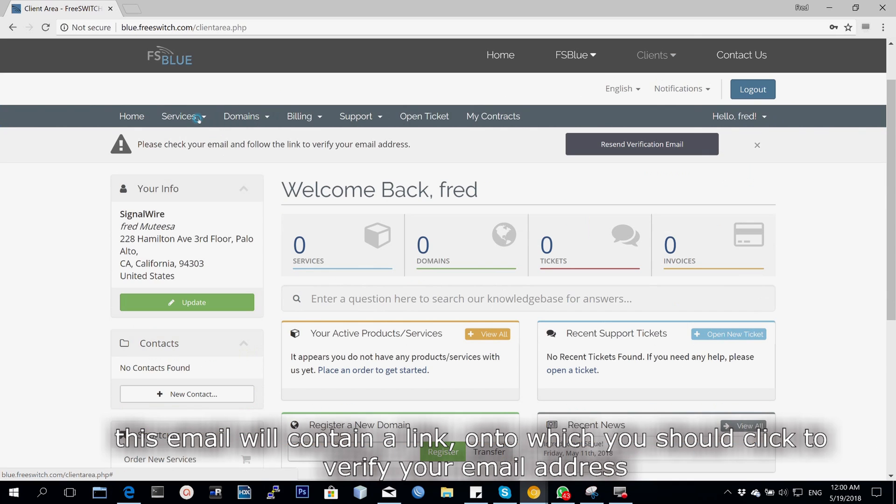
{"action": "left_click", "coordinate": [179, 116]}
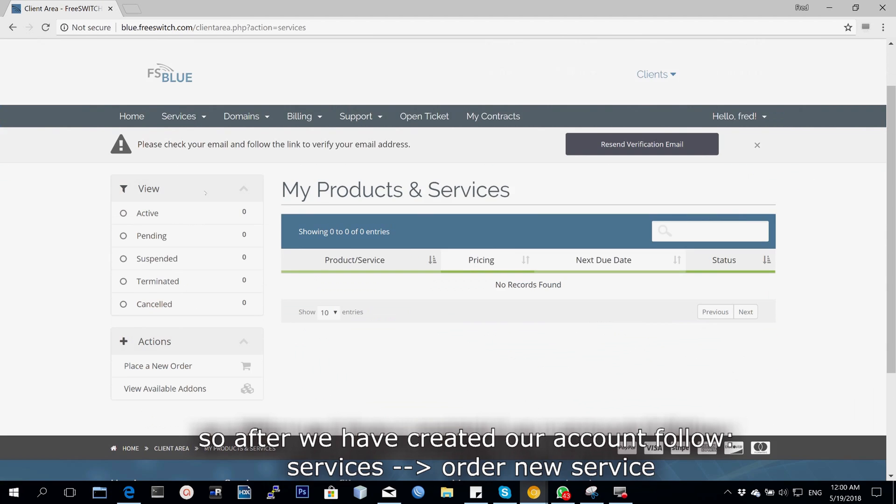
{"action": "left_click", "coordinate": [179, 116]}
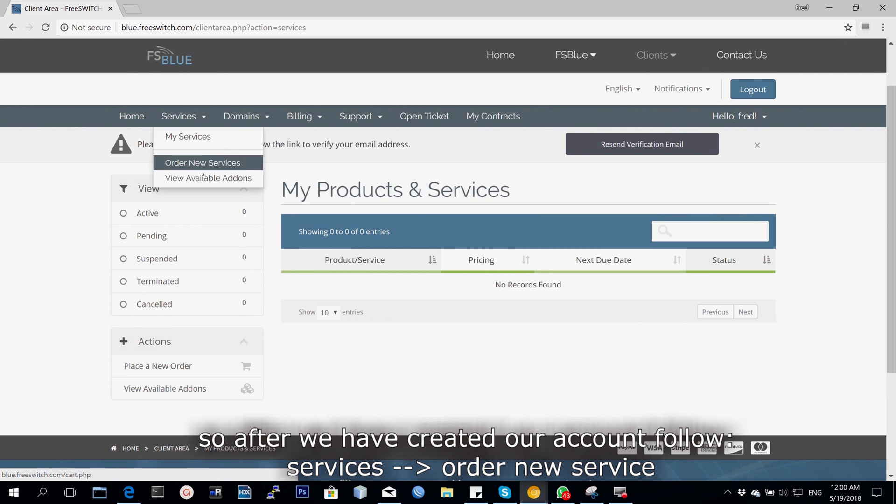
{"action": "left_click", "coordinate": [200, 163]}
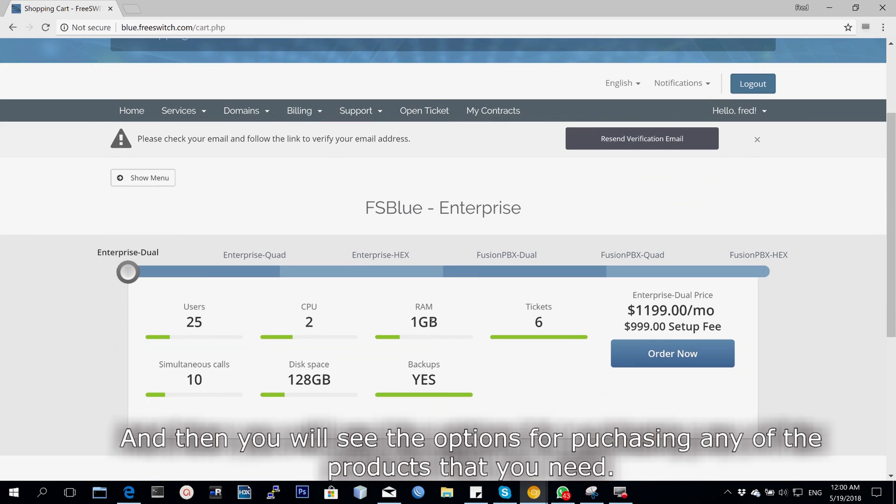
Step: Compare Enterprise-HEX, FusionPBX-Dual and FusionPBX-HEX tiers, then order FusionPBX-Dual
{"action": "scroll", "scroll_direction": "down", "scroll_amount": 3}
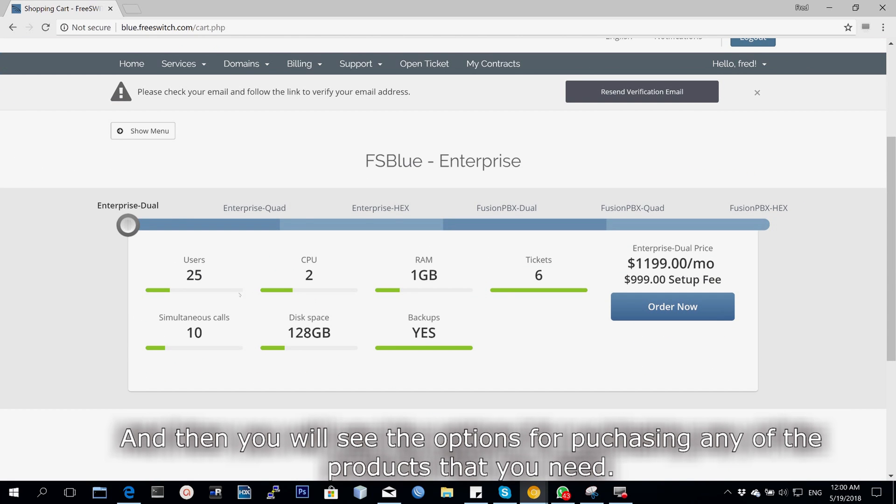
{"action": "left_click_drag", "start_coordinate": [127, 224], "coordinate": [379, 224]}
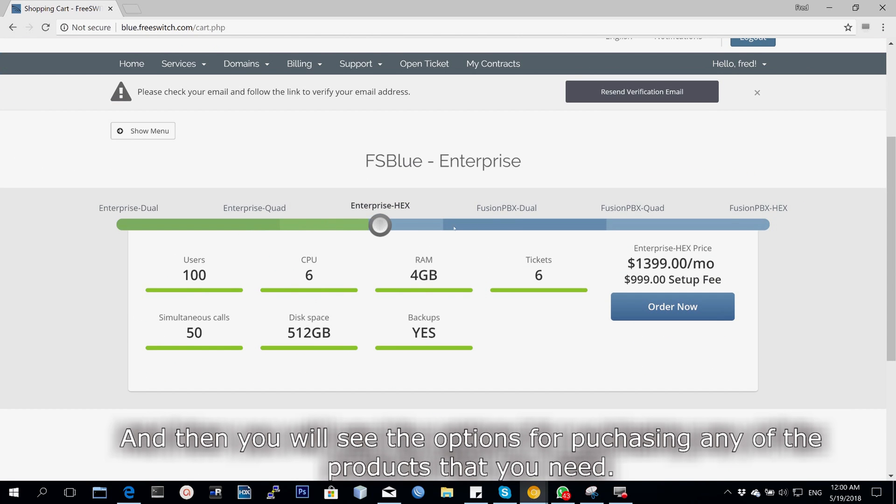
{"action": "left_click_drag", "start_coordinate": [380, 224], "coordinate": [505, 224]}
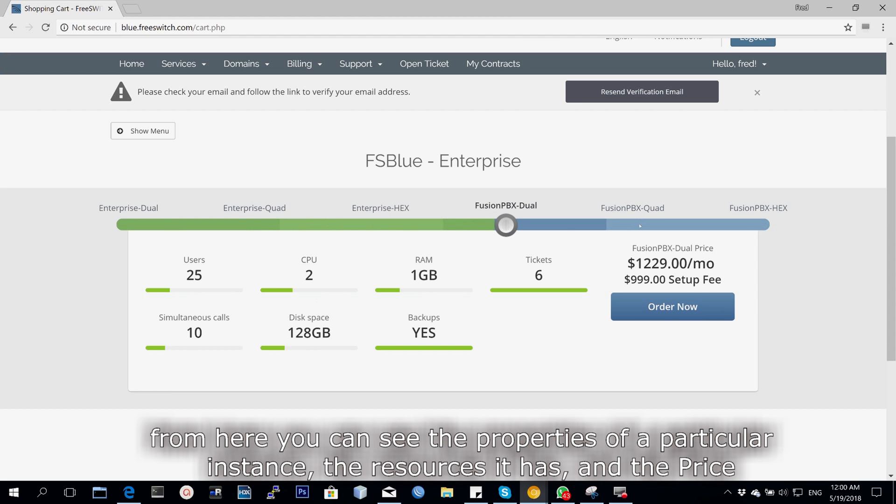
{"action": "left_click_drag", "start_coordinate": [505, 224], "coordinate": [757, 224]}
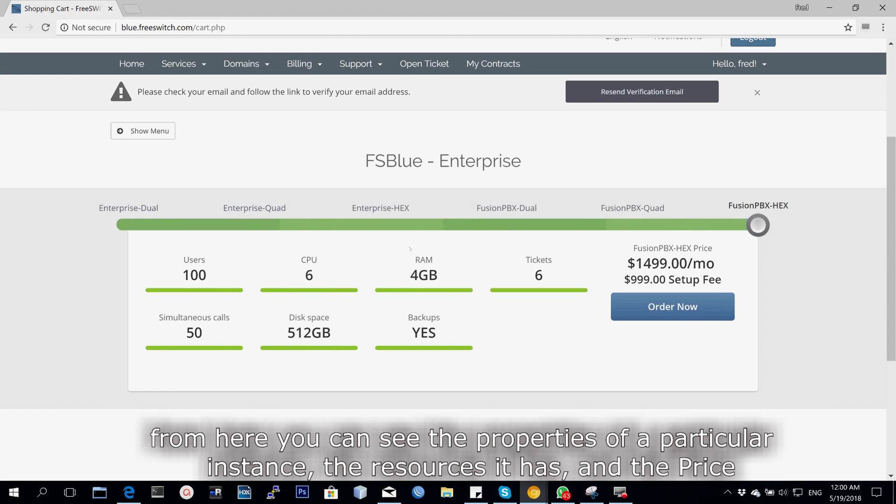
{"action": "left_click_drag", "start_coordinate": [757, 225], "coordinate": [505, 224]}
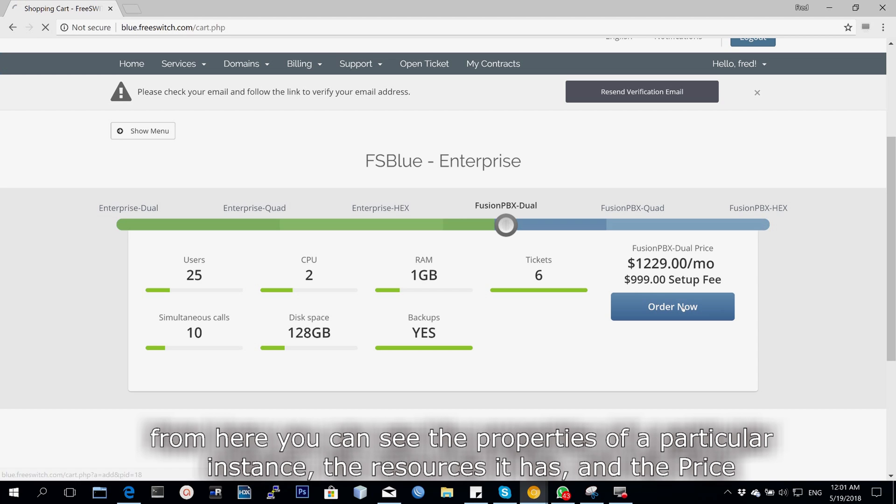
{"action": "left_click", "coordinate": [672, 307]}
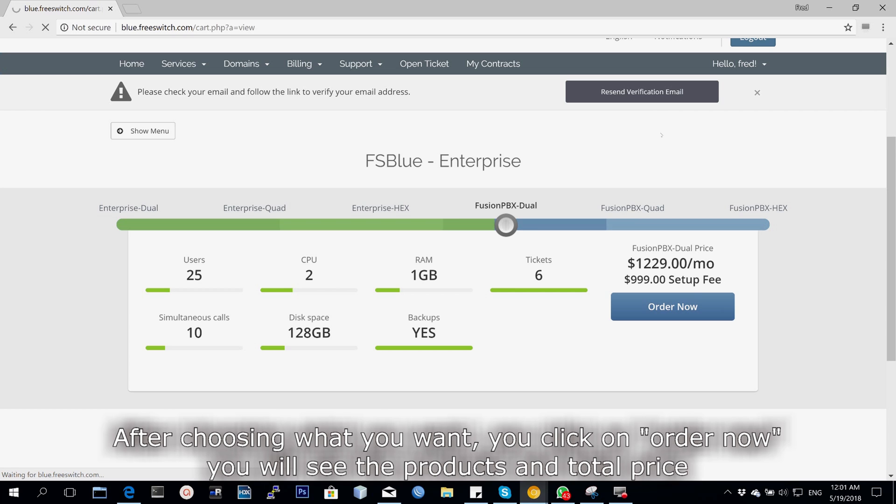
Step: Enter and validate a promo code, bringing the total due today to $0.00 USD
{"action": "left_click", "coordinate": [673, 306]}
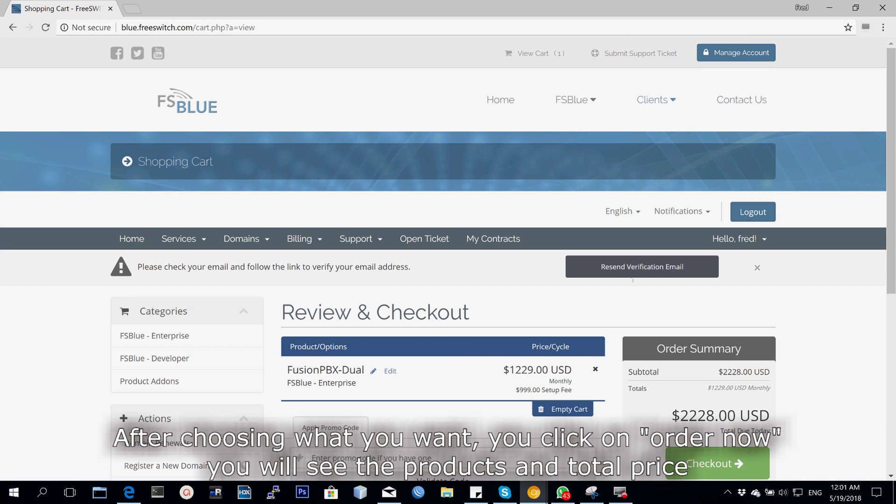
{"action": "mouse_move", "coordinate": [624, 267]}
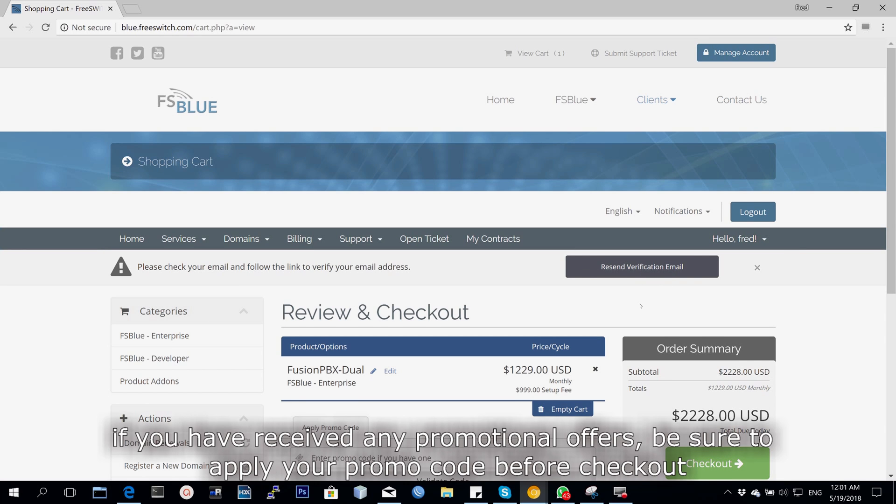
{"action": "scroll", "scroll_direction": "down", "scroll_amount": 3}
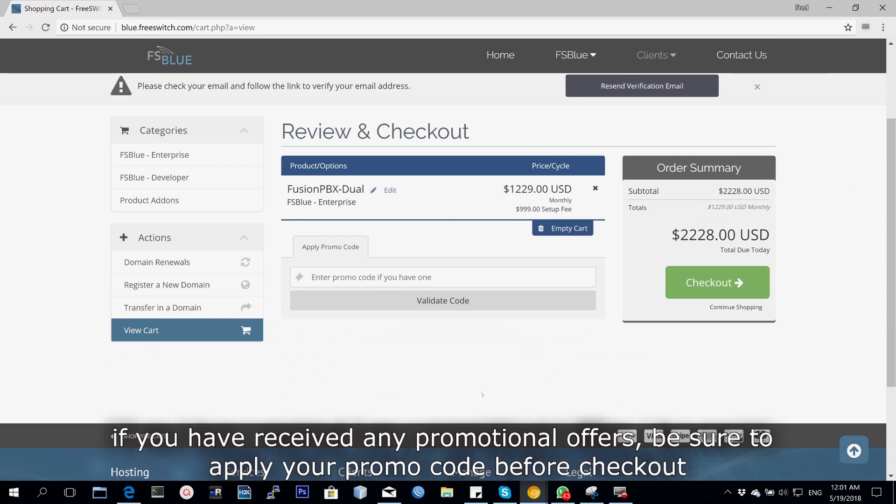
{"action": "left_click", "coordinate": [442, 301]}
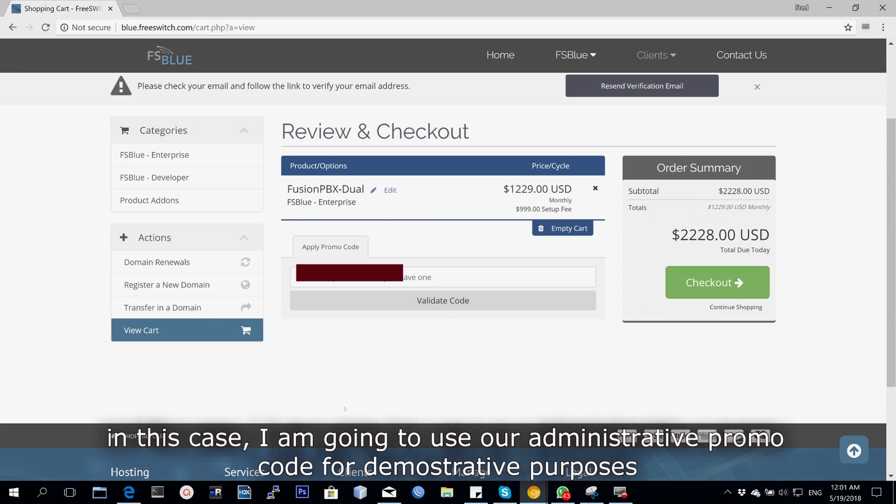
{"action": "left_click", "coordinate": [442, 300]}
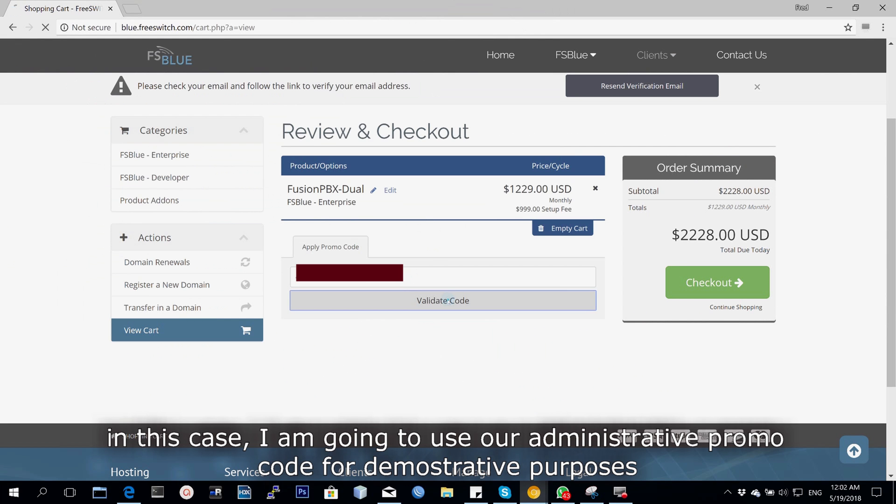
{"action": "left_click", "coordinate": [443, 300]}
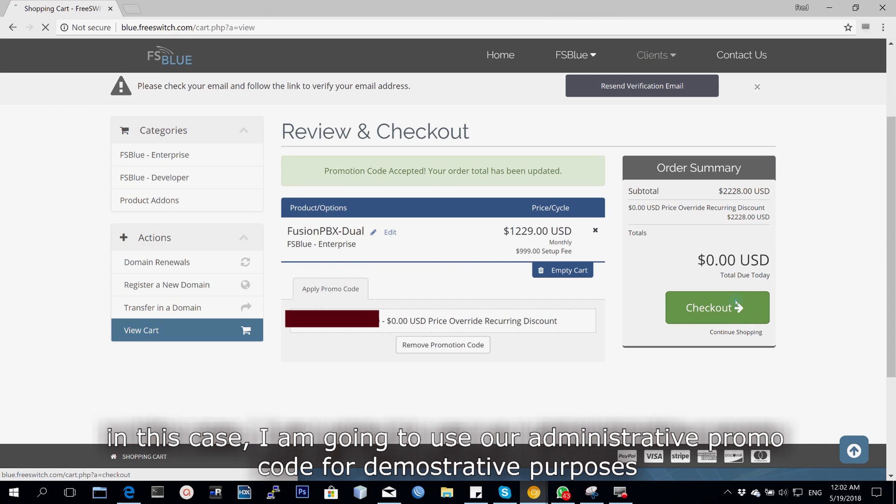
Step: Check out the FusionPBX-Dual order, switching from card to Bank Transfer payment
{"action": "left_click", "coordinate": [717, 308]}
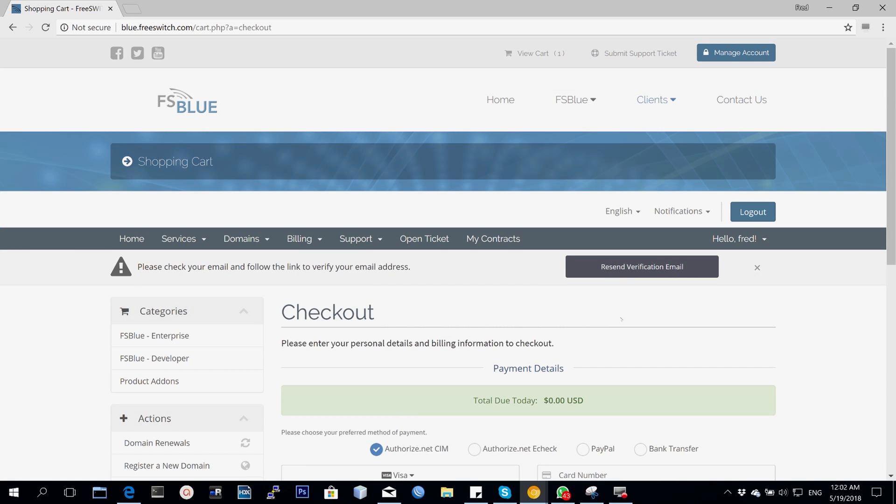
{"action": "scroll", "scroll_direction": "down", "scroll_amount": 3}
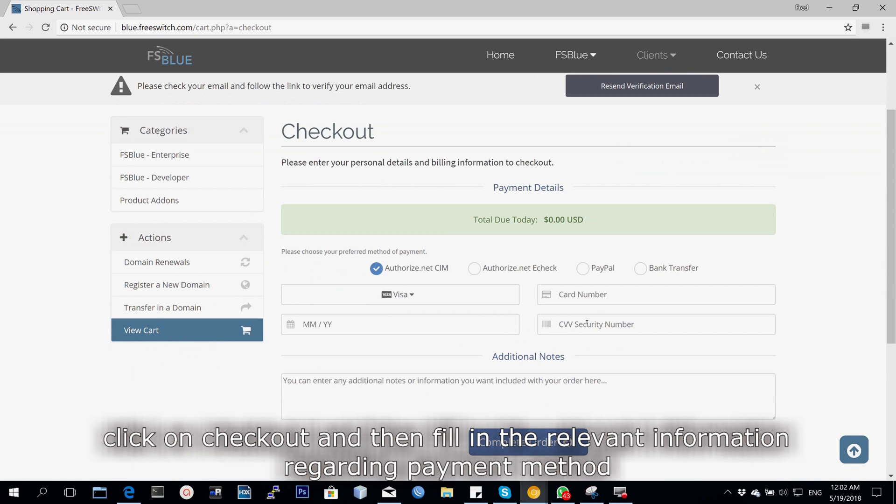
{"action": "mouse_move", "coordinate": [463, 274]}
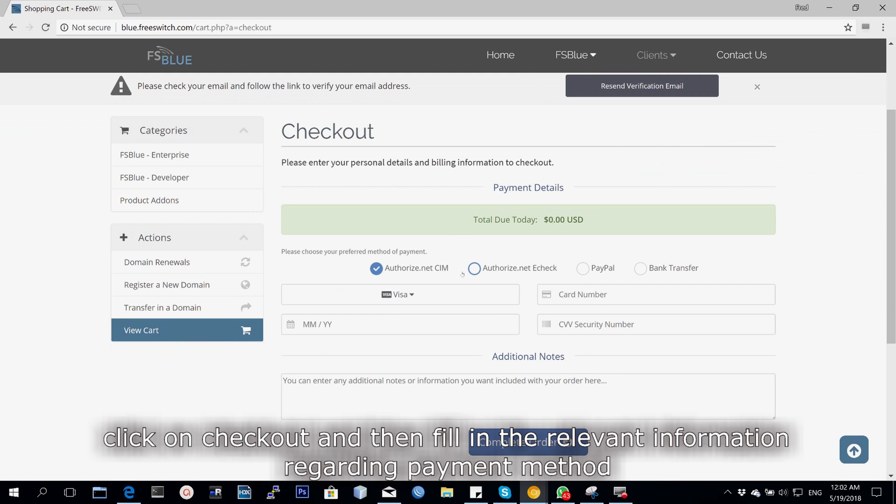
{"action": "left_click", "coordinate": [530, 445]}
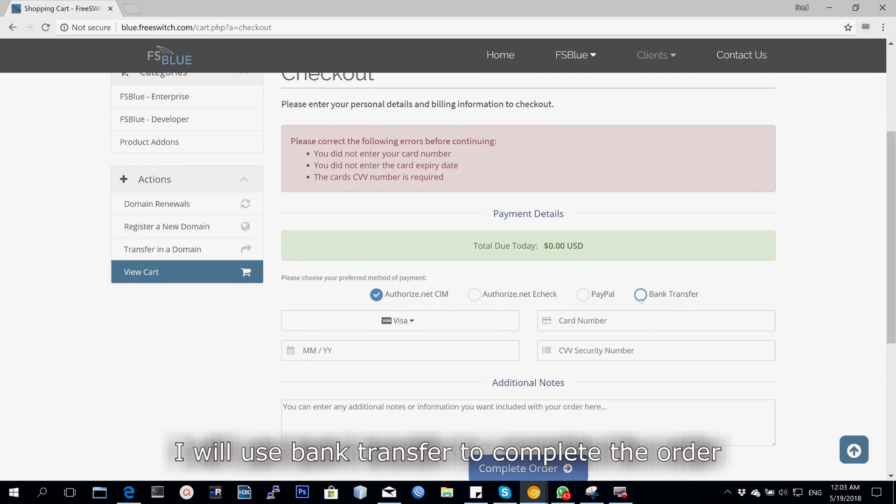
{"action": "left_click", "coordinate": [641, 294]}
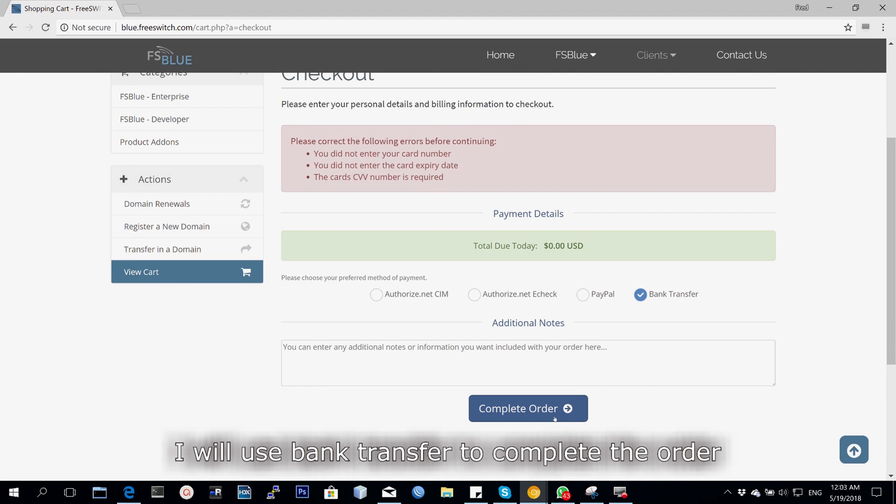
{"action": "left_click", "coordinate": [528, 408]}
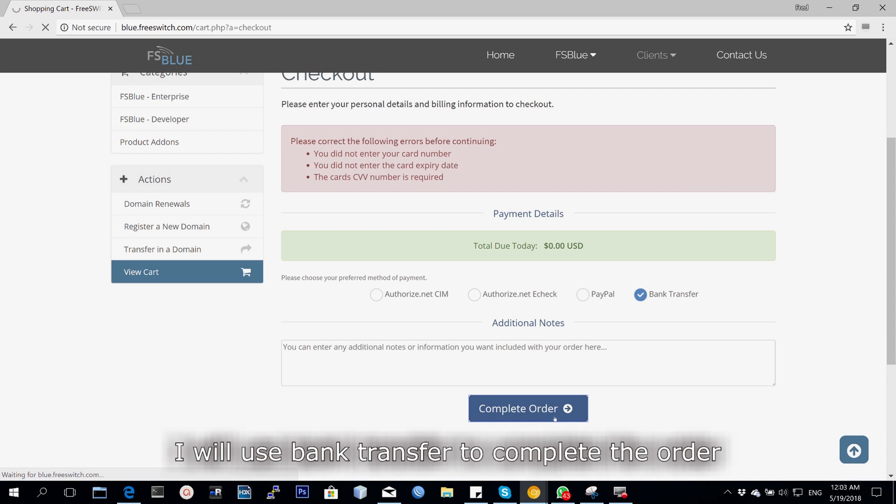
{"action": "left_click", "coordinate": [528, 409]}
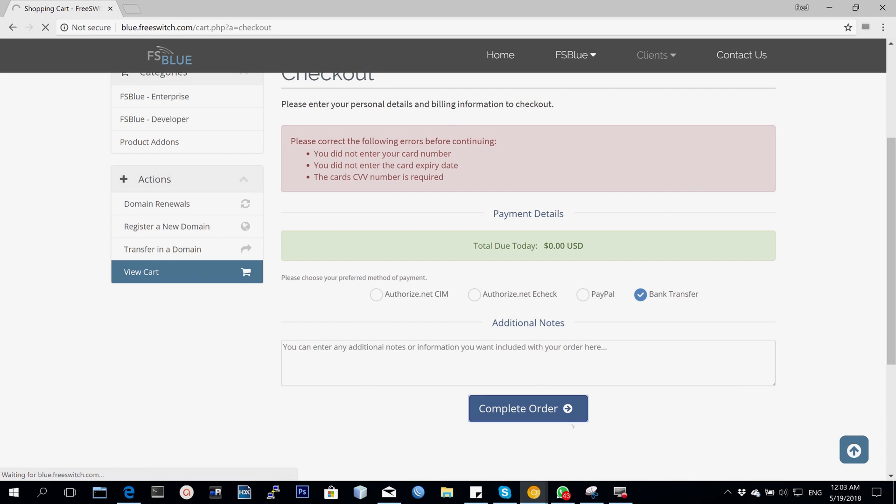
{"action": "left_click", "coordinate": [529, 408]}
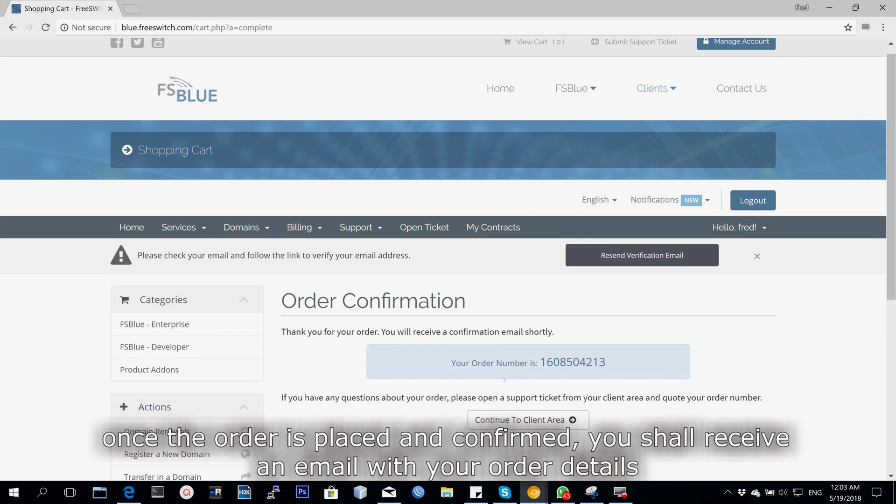
{"action": "scroll", "scroll_direction": "up", "scroll_amount": 3}
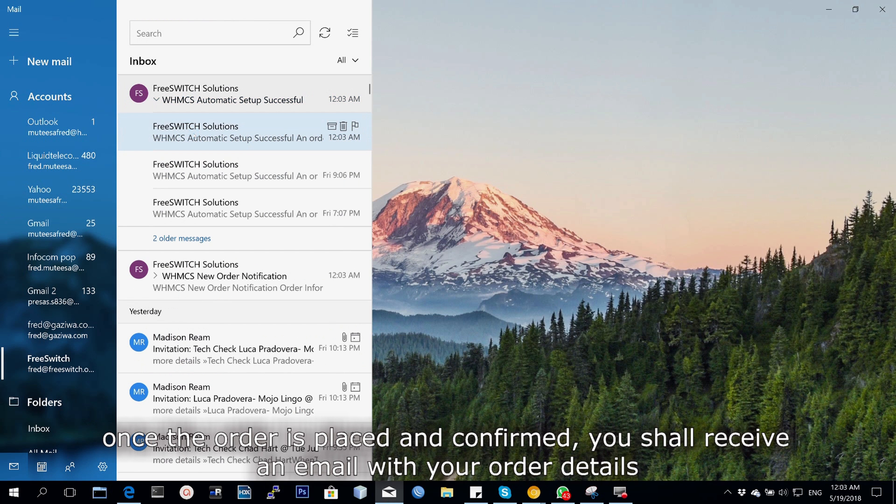
Step: Read the 'WHMCS Automatic Setup Successful' email, then return to the browser's order confirmation
{"action": "left_click", "coordinate": [239, 132]}
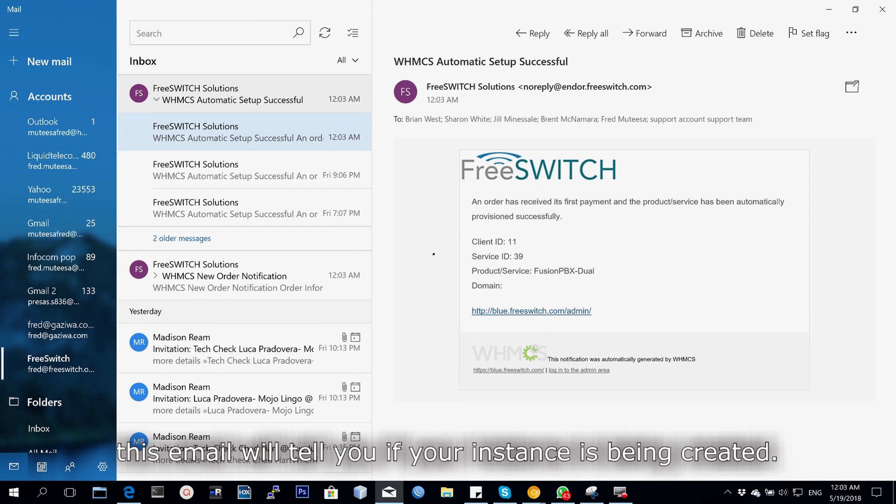
{"action": "left_click", "coordinate": [241, 170]}
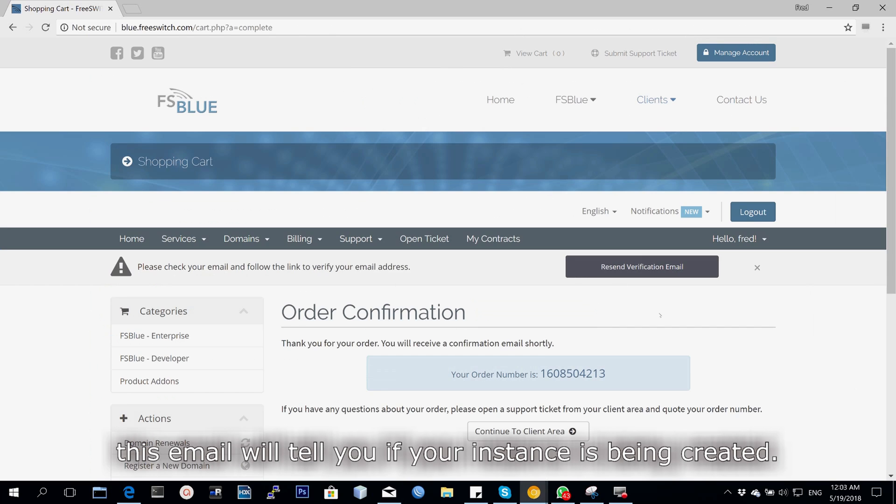
Step: Open FusionPBX-Dual's Manage Product page, which shows 'VM creation in progress'
{"action": "left_click", "coordinate": [179, 239]}
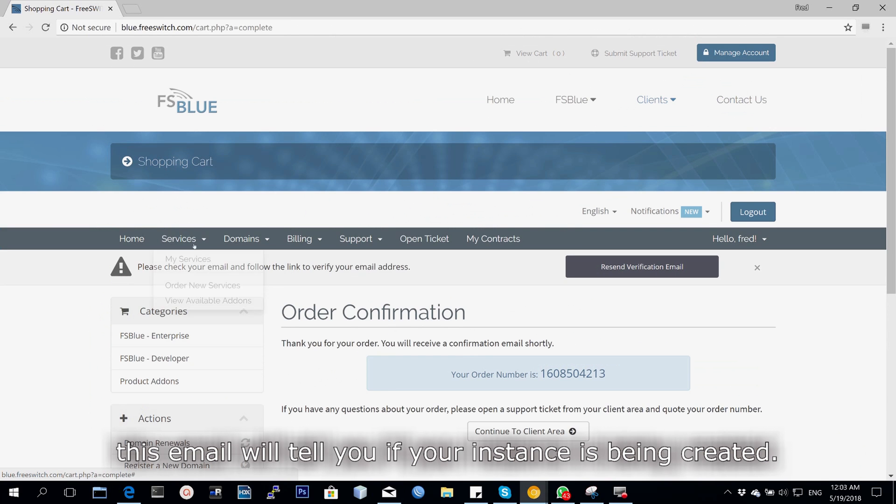
{"action": "left_click", "coordinate": [188, 259]}
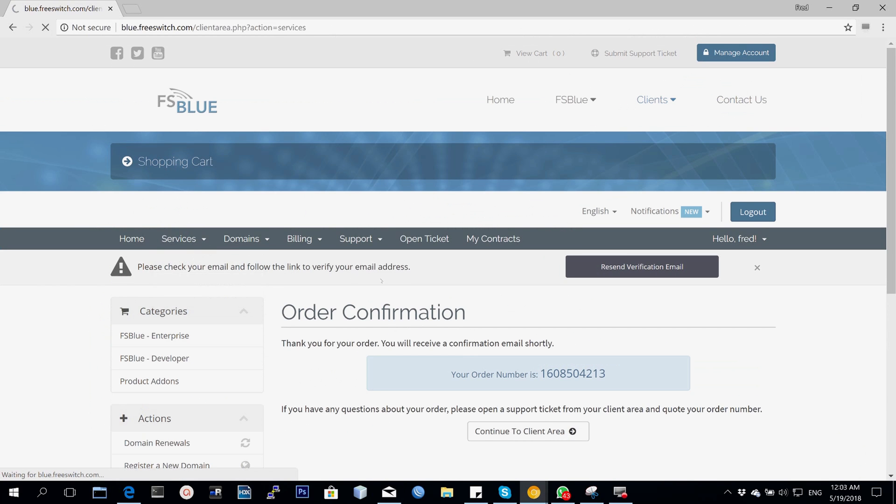
{"action": "left_click", "coordinate": [528, 431]}
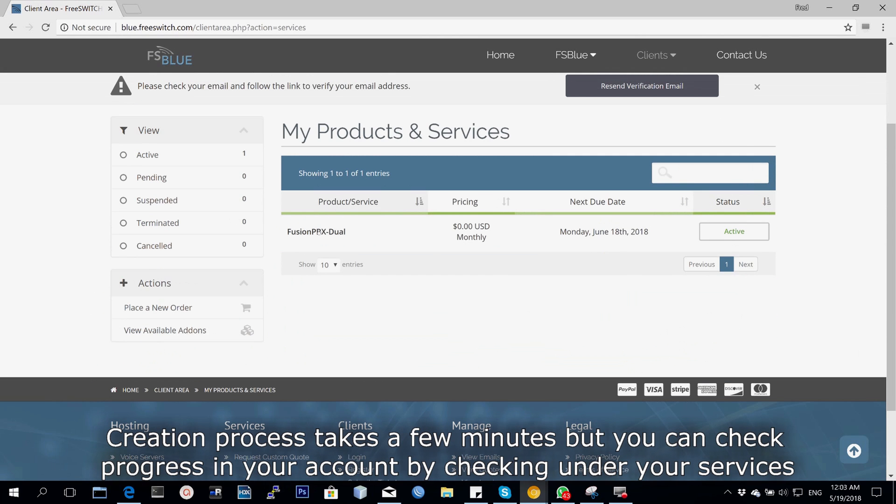
{"action": "left_click", "coordinate": [316, 231]}
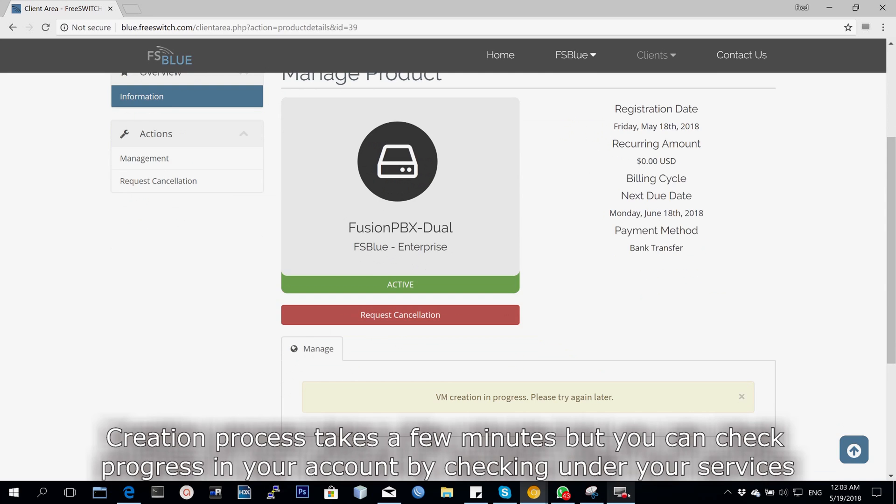
Step: Review the running VM's Details, Control Panel, Additional Tools and IP Addresses
{"action": "scroll", "scroll_direction": "down", "scroll_amount": 3}
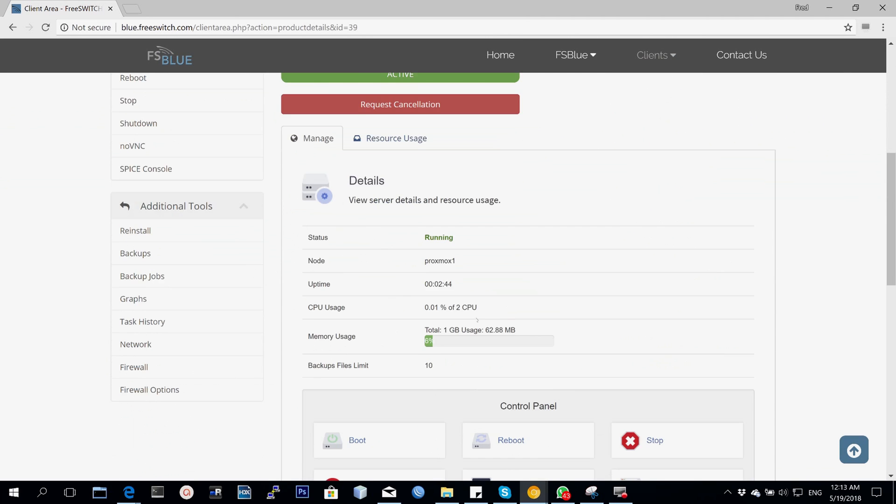
{"action": "scroll", "scroll_direction": "down", "scroll_amount": 3}
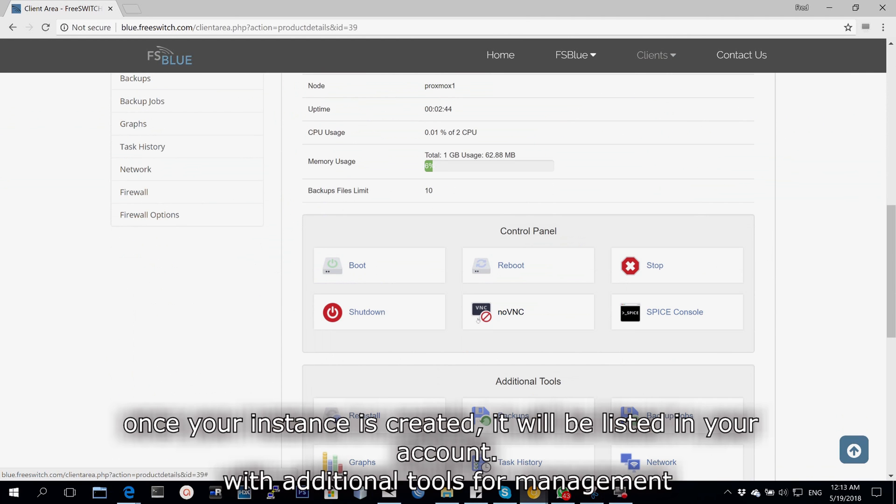
{"action": "scroll", "scroll_direction": "down", "scroll_amount": 3}
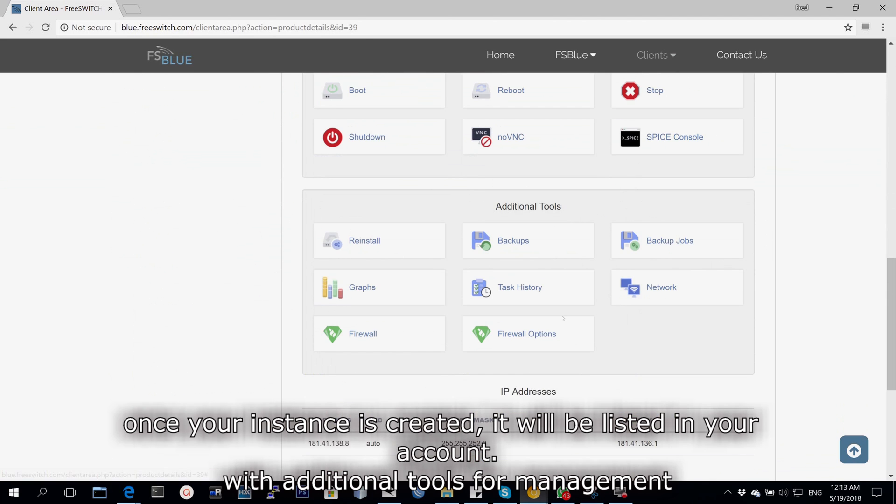
{"action": "scroll", "scroll_direction": "down", "scroll_amount": 3}
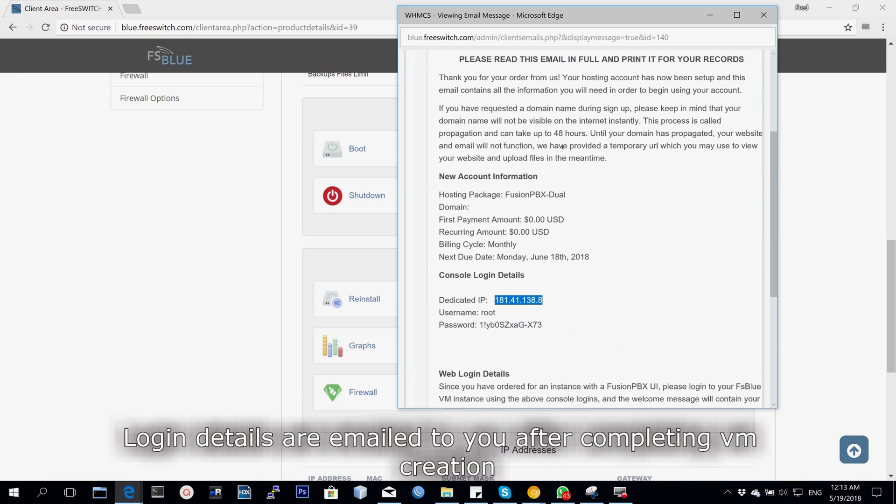
Step: Read the email's console login IP, username and password, then return to the portal
{"action": "scroll", "scroll_direction": "down", "scroll_amount": 3}
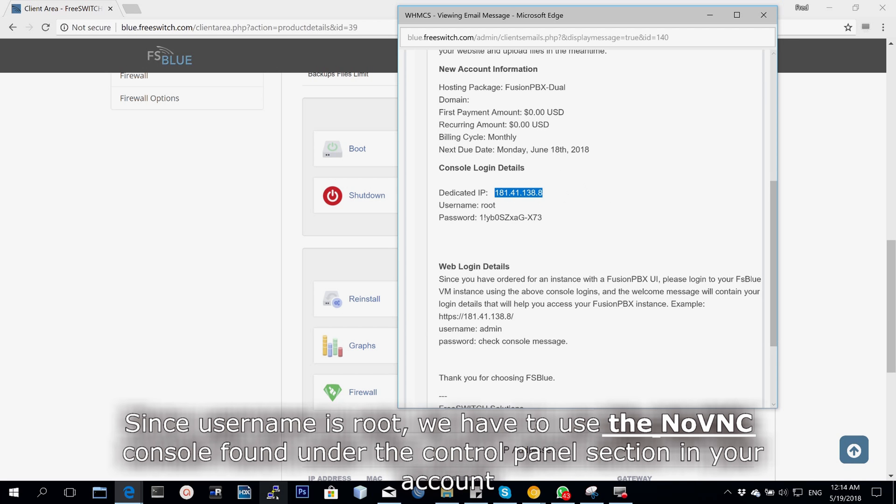
{"action": "left_click", "coordinate": [761, 14]}
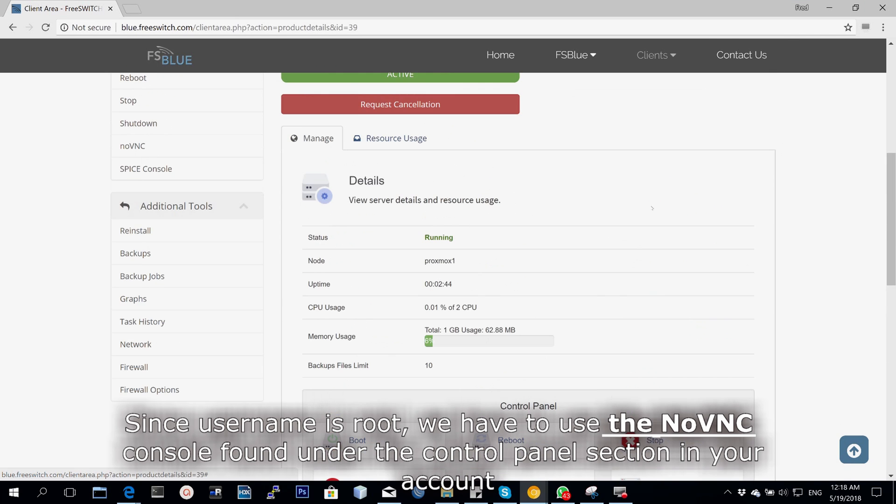
Step: Launch the instance's noVNC browser console from the Control Panel
{"action": "scroll", "scroll_direction": "down", "scroll_amount": 3}
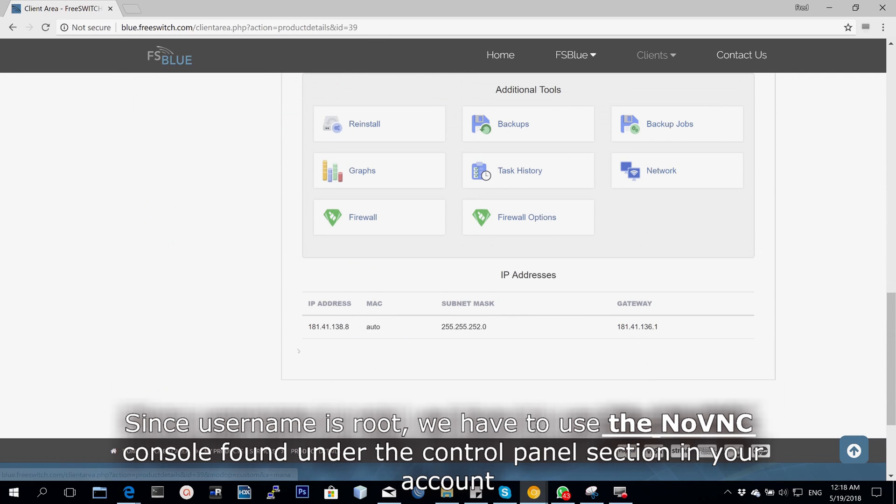
{"action": "scroll", "scroll_direction": "up", "scroll_amount": 3}
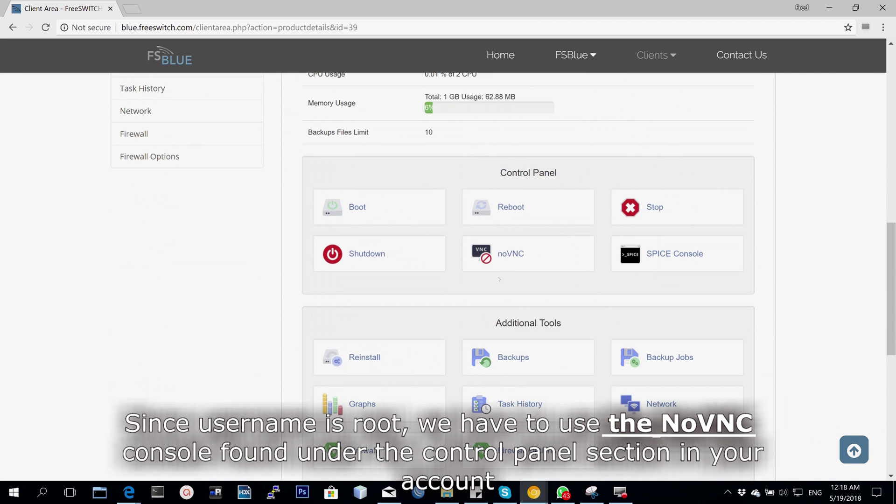
{"action": "left_click", "coordinate": [511, 254]}
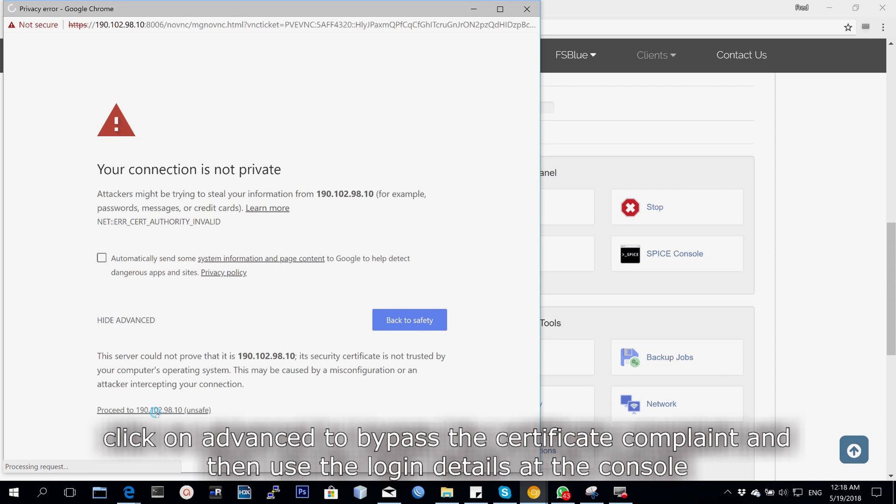
Step: Proceed past the certificate warning to 190.102.98.10 to reach the console
{"action": "left_click", "coordinate": [154, 410]}
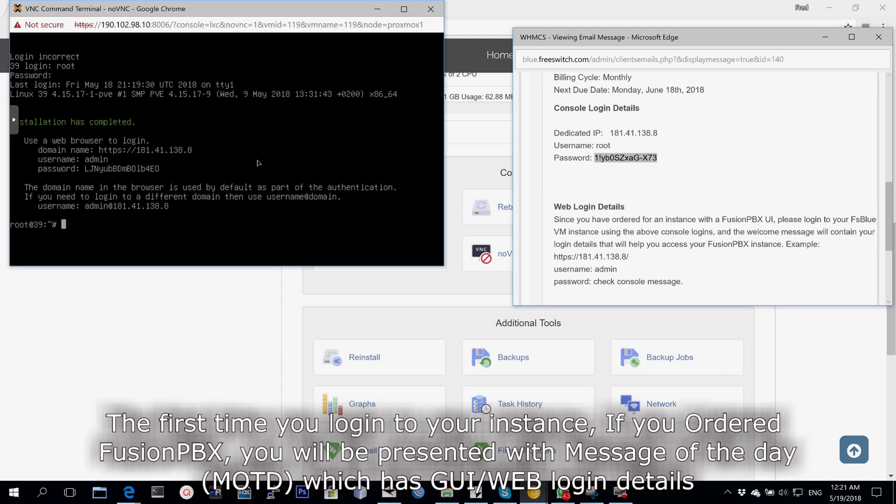
{"action": "mouse_move", "coordinate": [162, 171]}
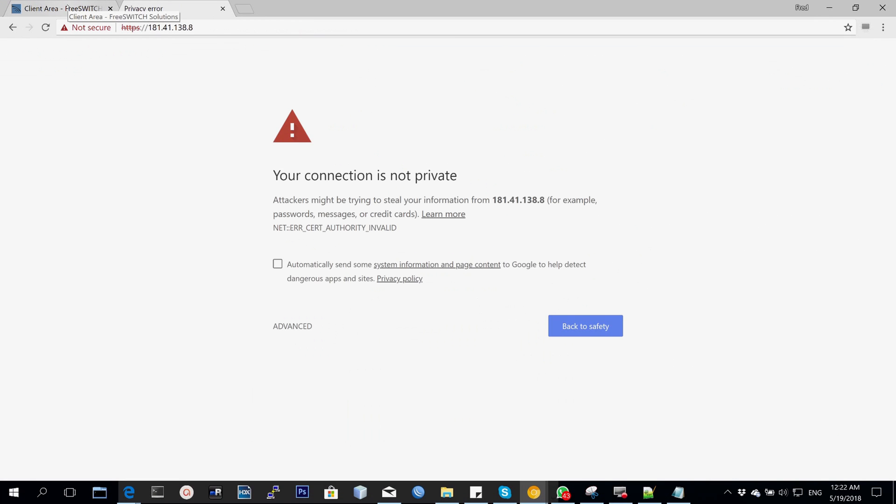
Step: Reveal the advanced option to bypass the certificate warning for 181.41.138.8
{"action": "left_click", "coordinate": [292, 326]}
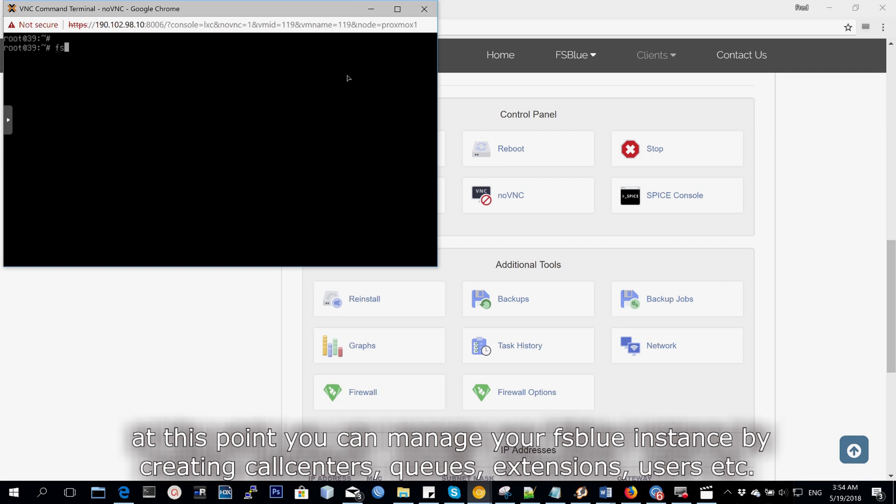
Step: Enter fs_cli at the root prompt to run the FreeSWITCH client
{"action": "type", "text": "_"}
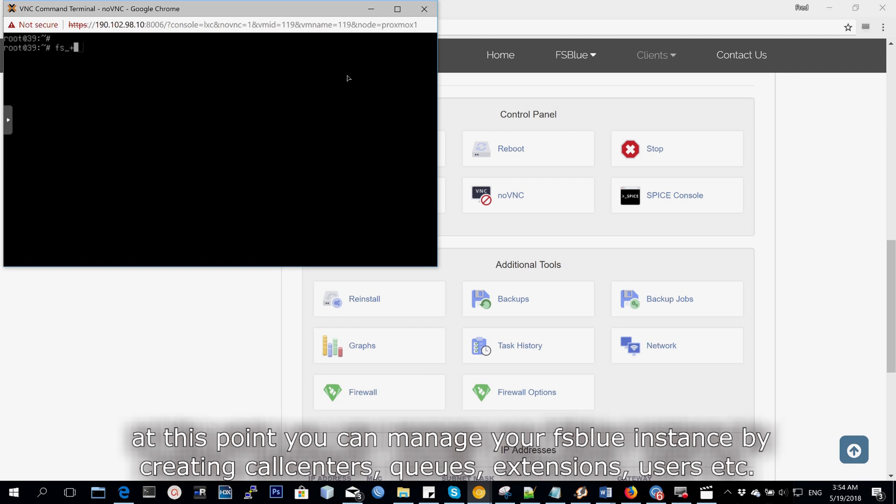
{"action": "key", "text": "Backspace"}
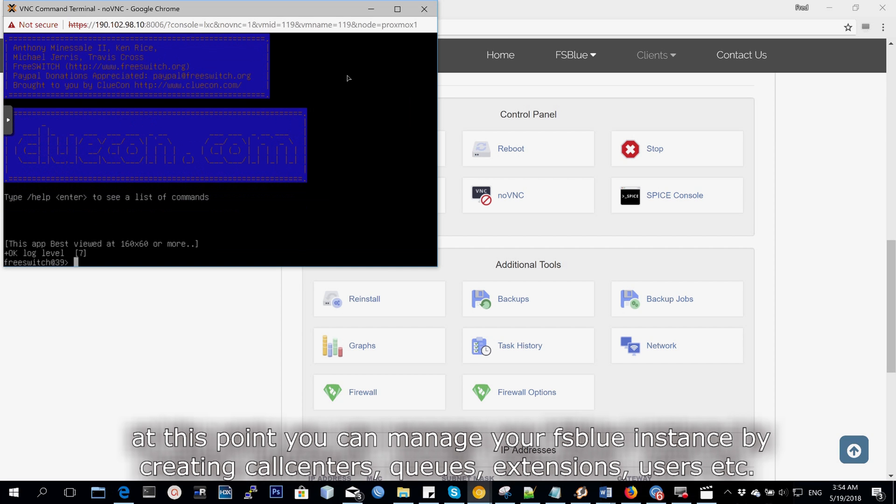
{"action": "mouse_move", "coordinate": [331, 151]}
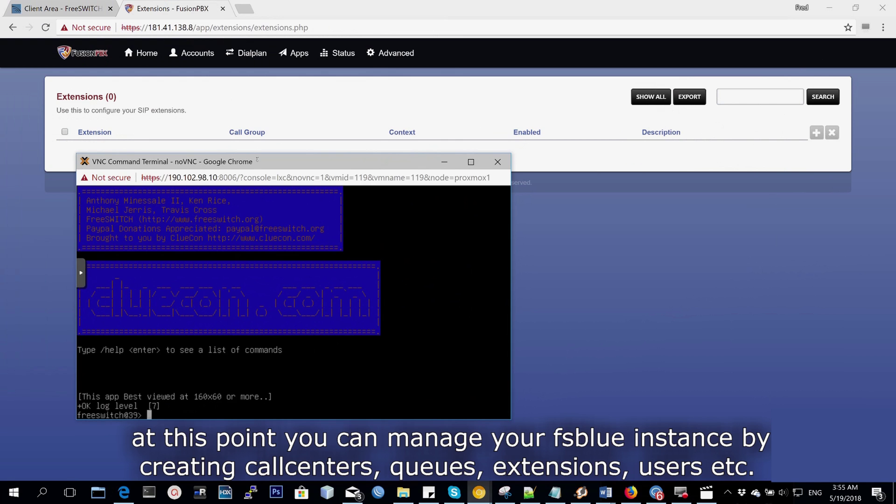
Step: Drag the noVNC window off the FusionPBX page and open its Accounts menu
{"action": "left_click_drag", "start_coordinate": [171, 161], "coordinate": [148, 107]}
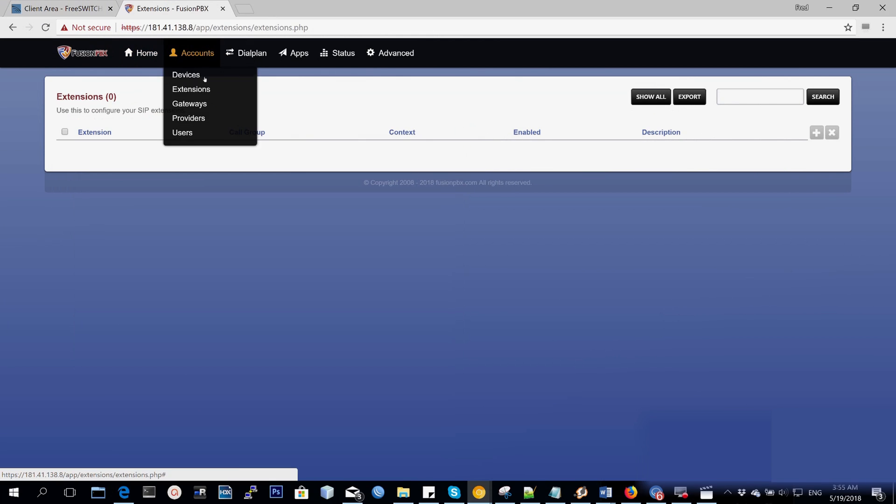
{"action": "left_click", "coordinate": [191, 89]}
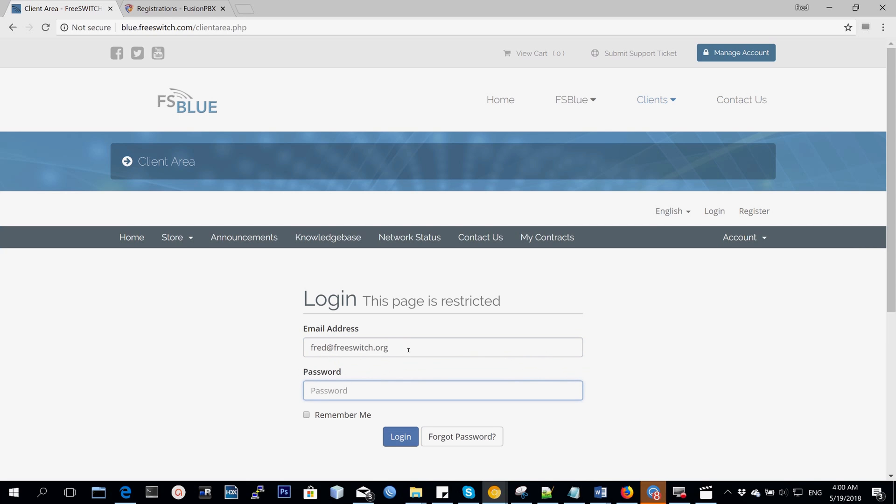
Step: Sign in to the FSBlue client portal and go to the services list
{"action": "type", "text": "password"}
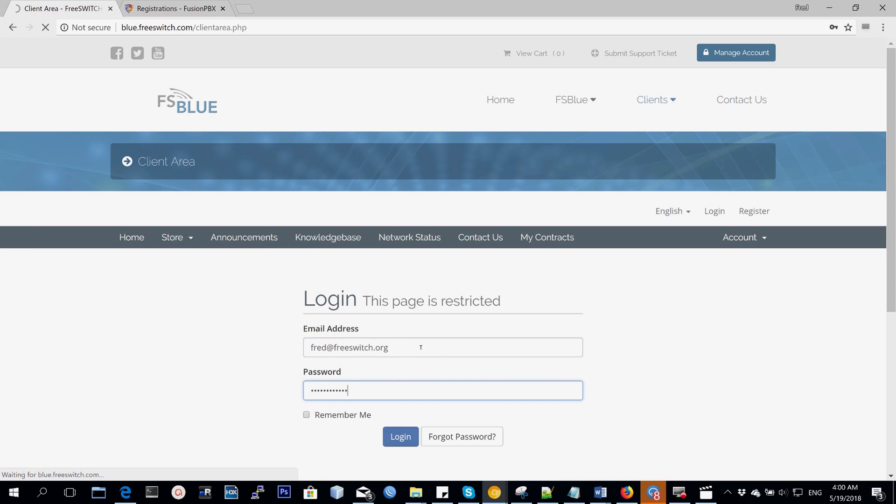
{"action": "left_click", "coordinate": [400, 436]}
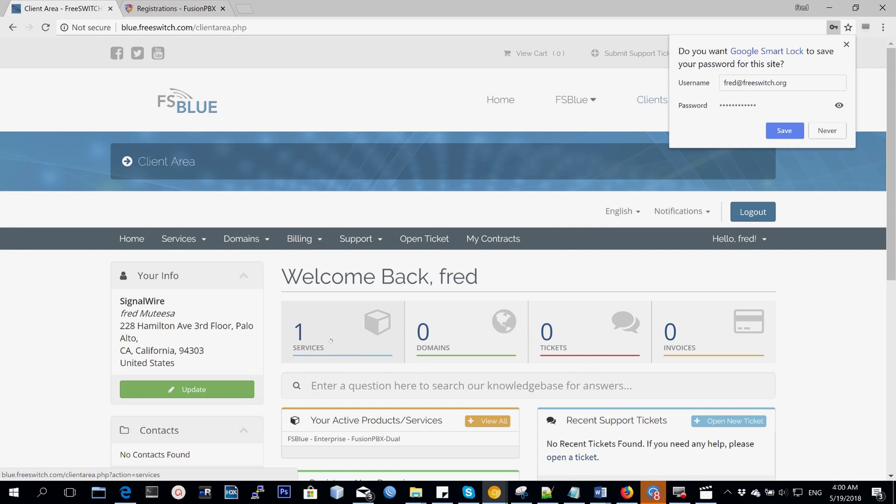
{"action": "left_click", "coordinate": [847, 44]}
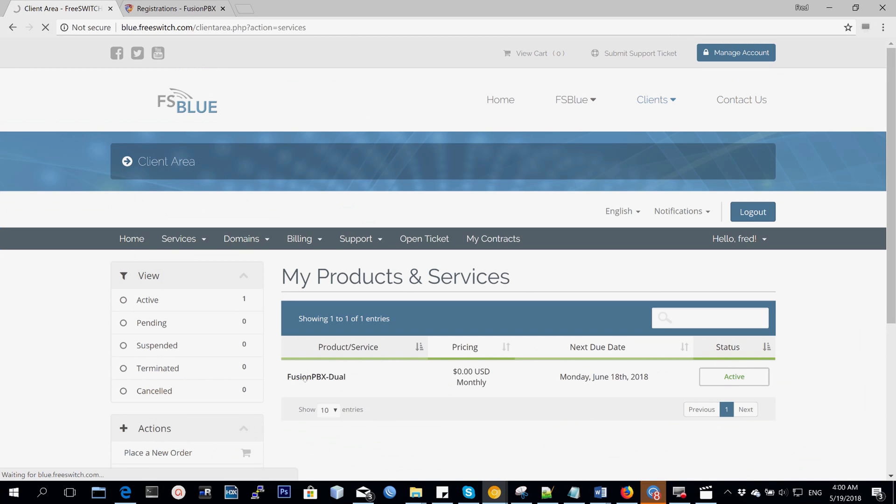
Step: Open FusionPBX-Dual and scroll through its running status, tools and IP address
{"action": "left_click", "coordinate": [316, 376]}
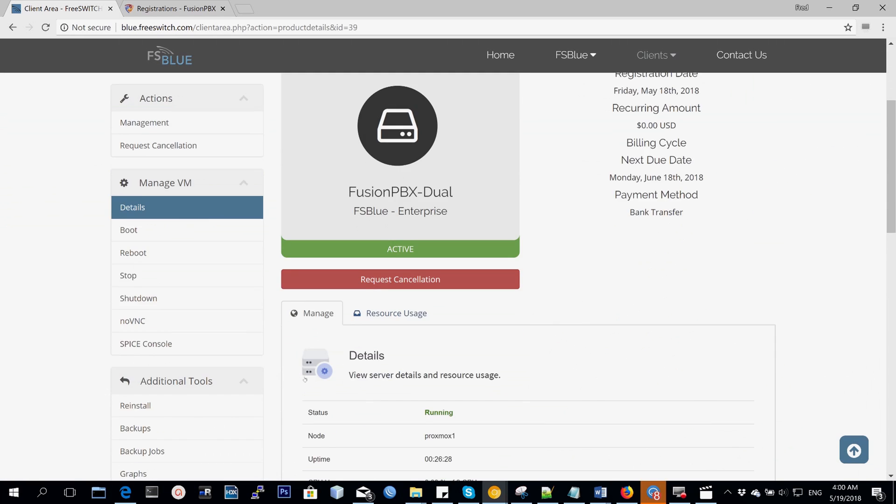
{"action": "scroll", "scroll_direction": "down", "scroll_amount": 3}
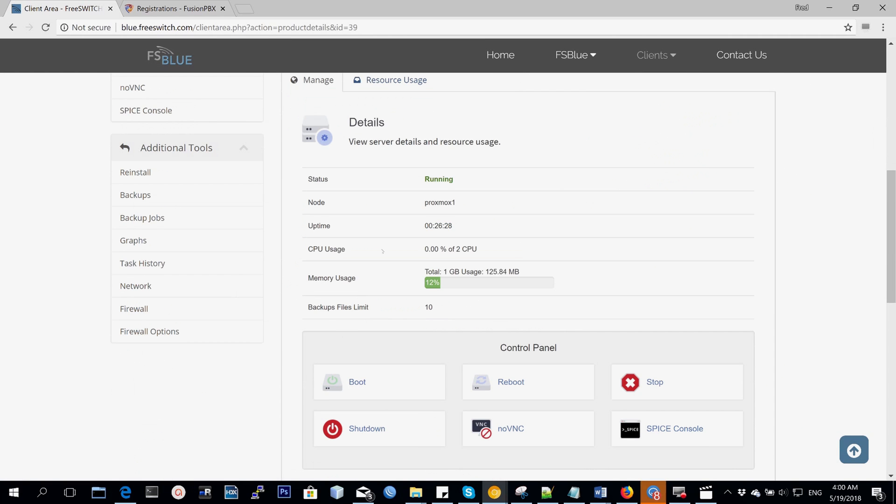
{"action": "scroll", "scroll_direction": "down", "scroll_amount": 3}
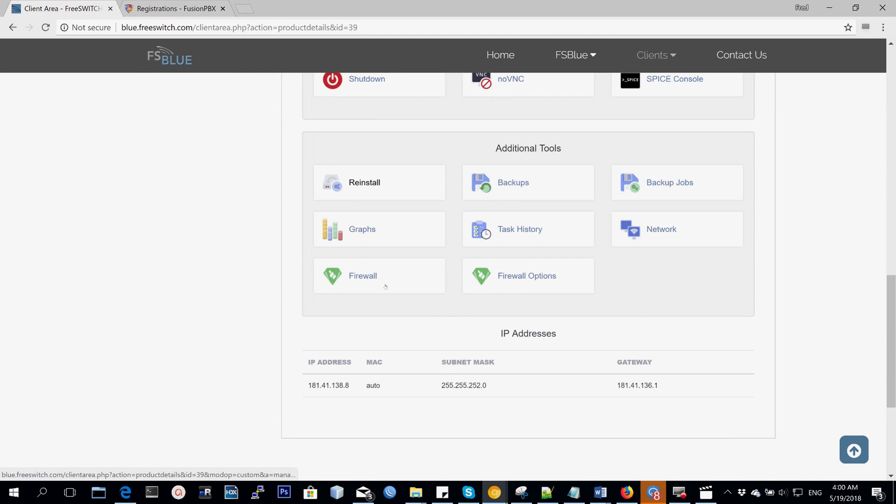